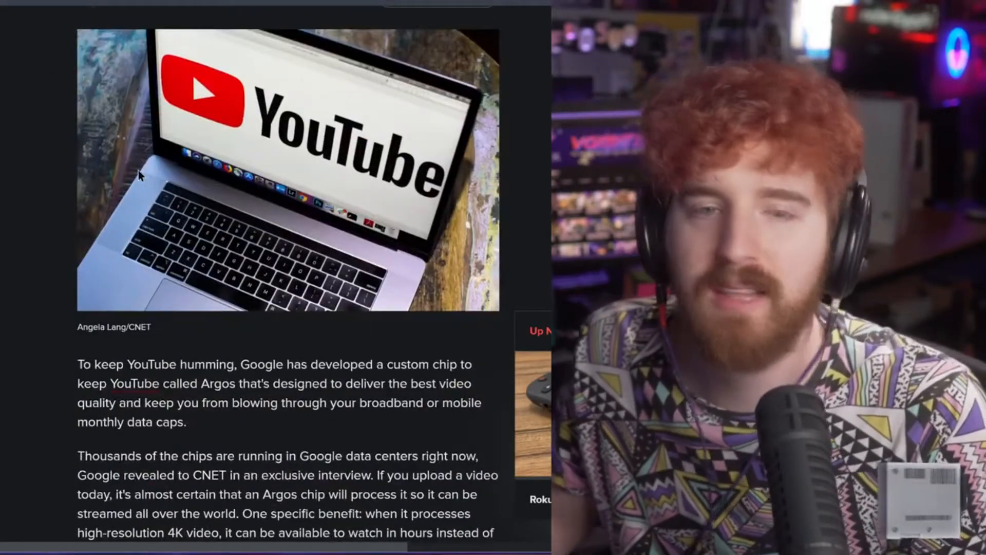
{"action": "scroll", "scroll_direction": "down", "scroll_amount": 3}
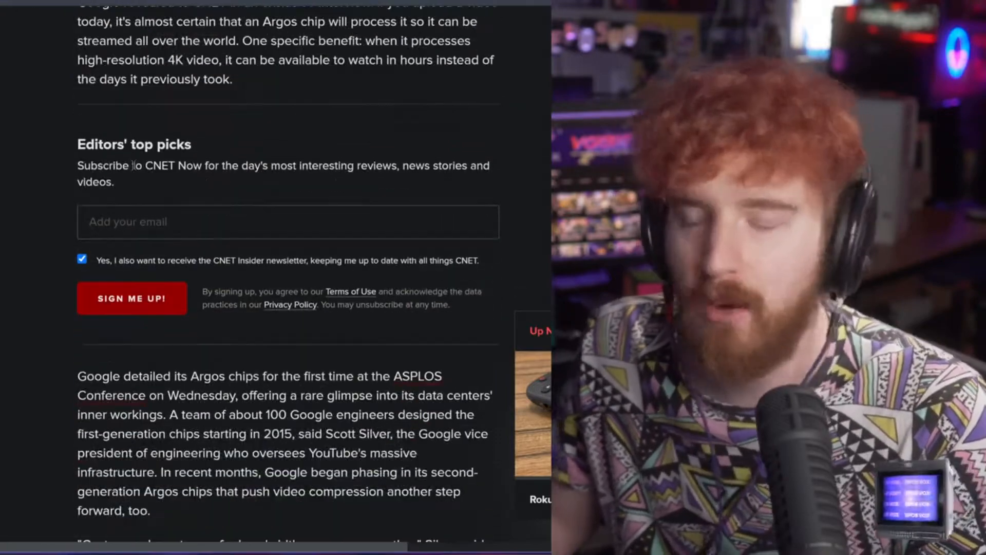
{"action": "scroll", "scroll_direction": "down", "scroll_amount": 3}
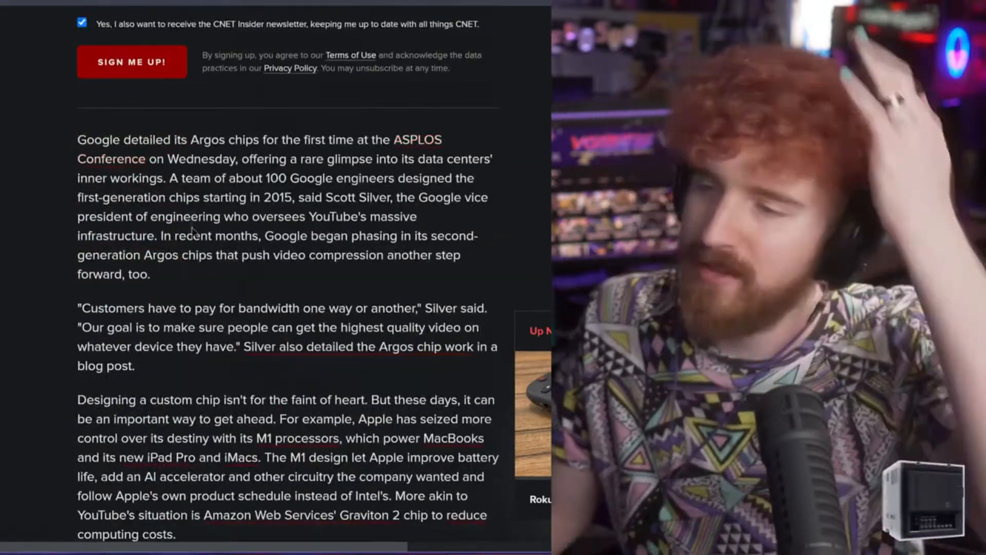
{"action": "scroll", "scroll_direction": "down", "scroll_amount": 3}
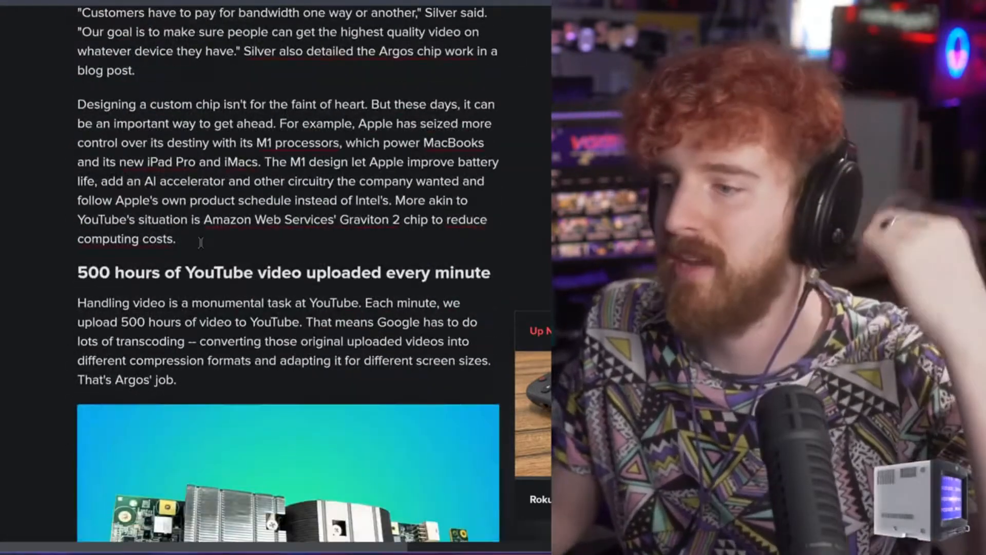
{"action": "scroll", "scroll_direction": "down", "scroll_amount": 3}
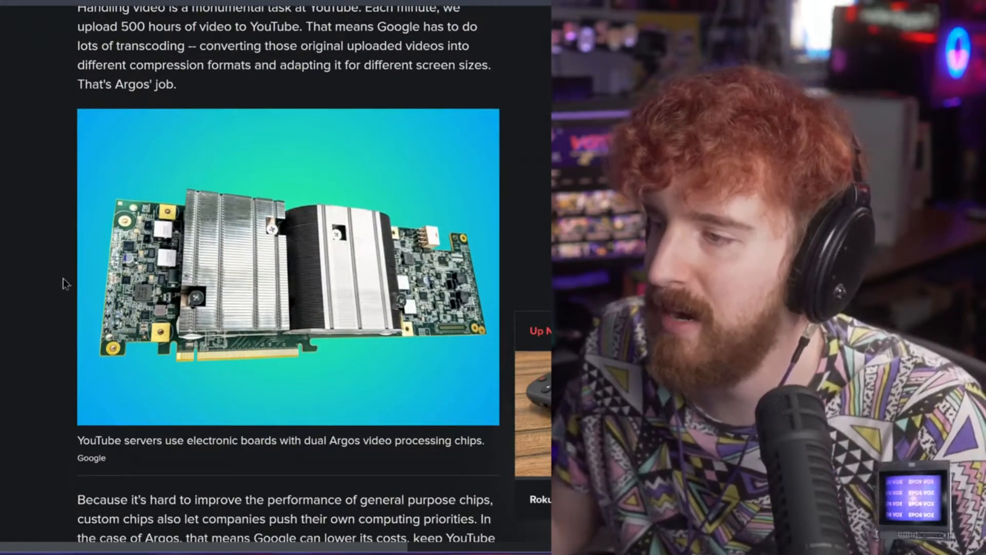
{"action": "scroll", "scroll_direction": "down", "scroll_amount": 3}
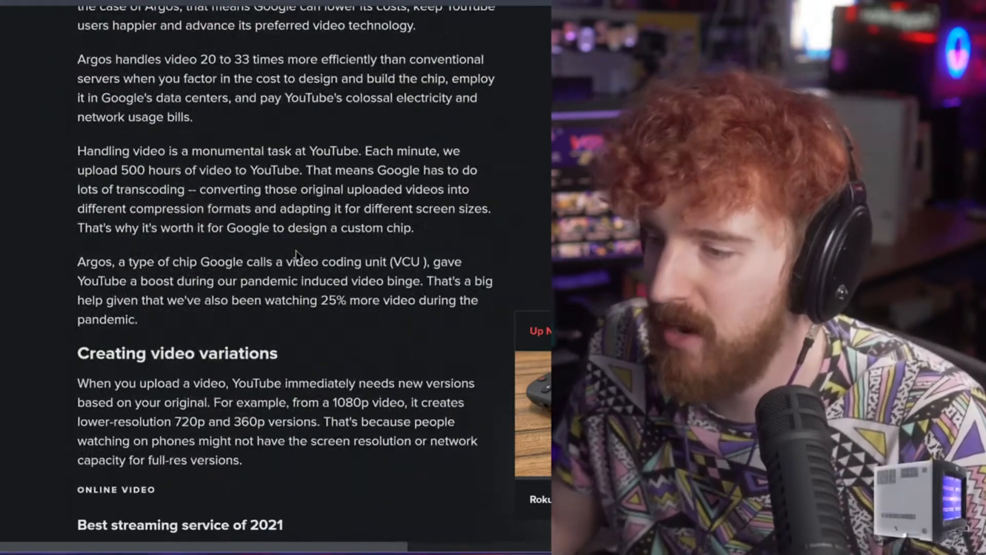
{"action": "scroll", "scroll_direction": "down", "scroll_amount": 3}
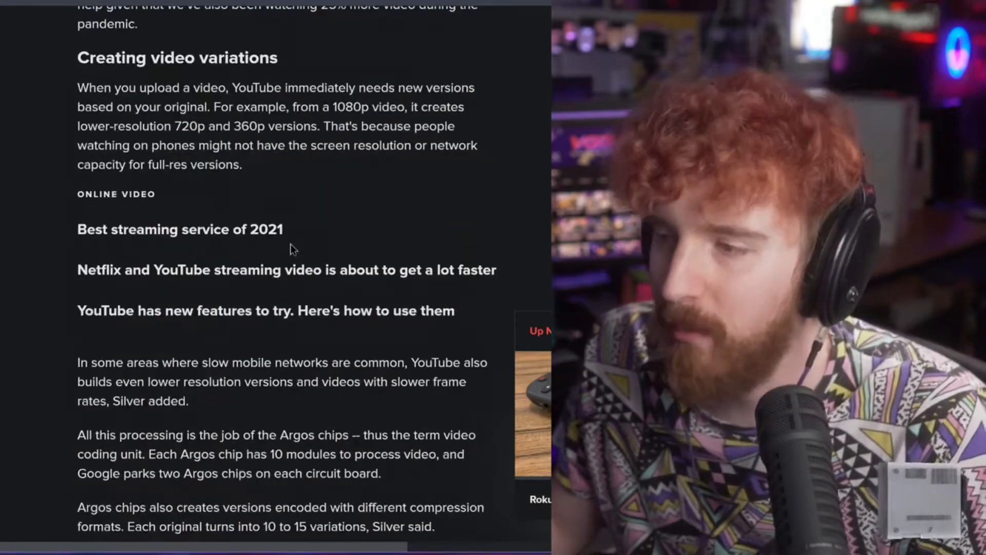
{"action": "scroll", "scroll_direction": "down", "scroll_amount": 3}
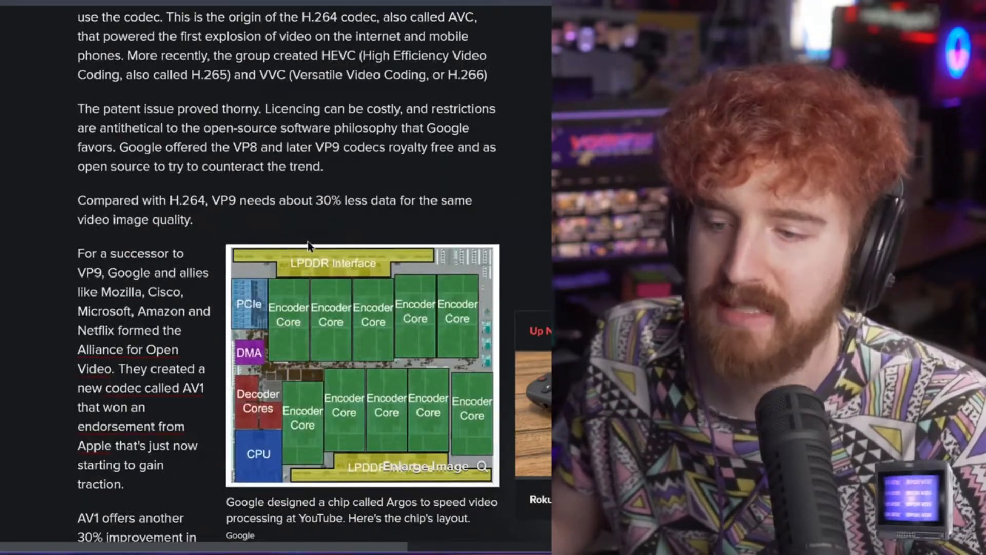
{"action": "mouse_move", "coordinate": [290, 234]}
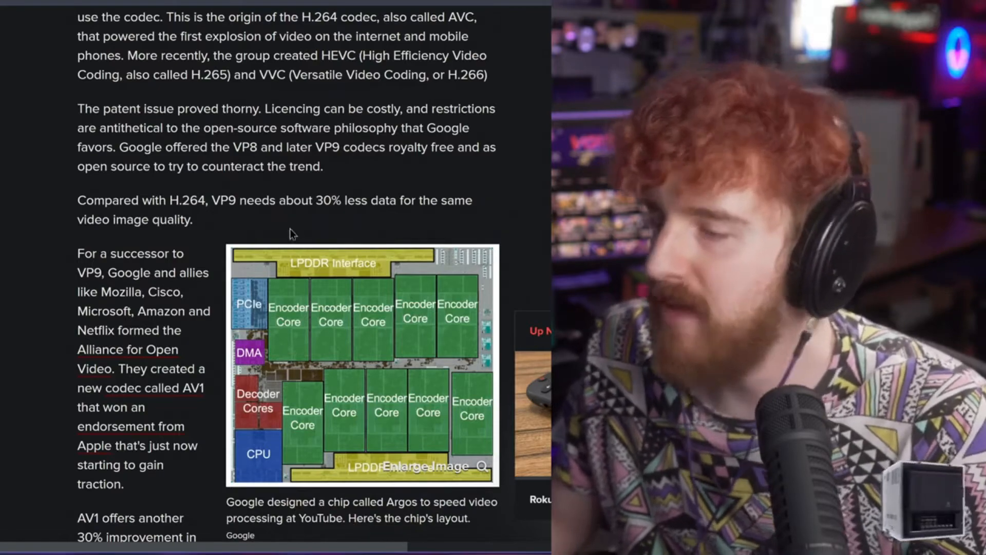
{"action": "scroll", "scroll_direction": "down", "scroll_amount": 3}
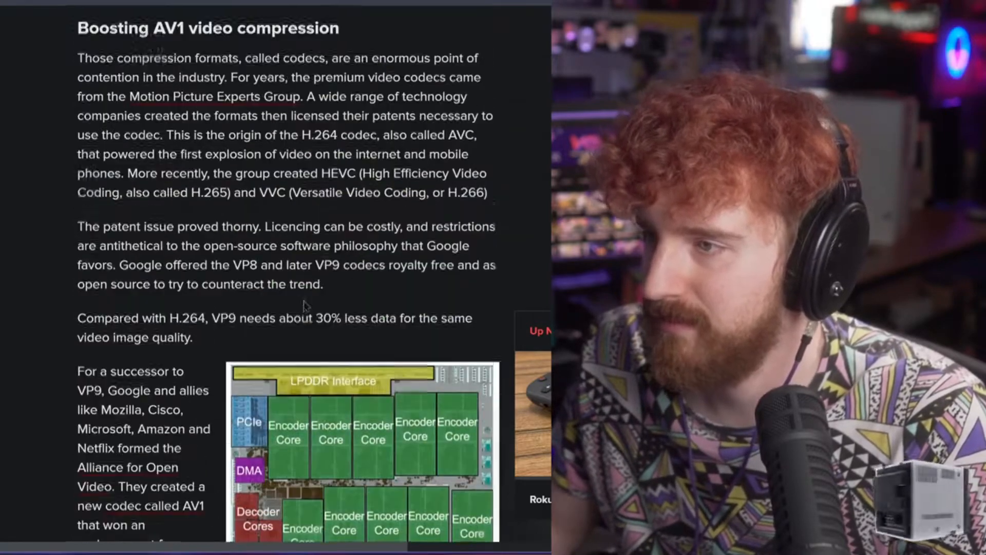
{"action": "scroll", "scroll_direction": "down", "scroll_amount": 3}
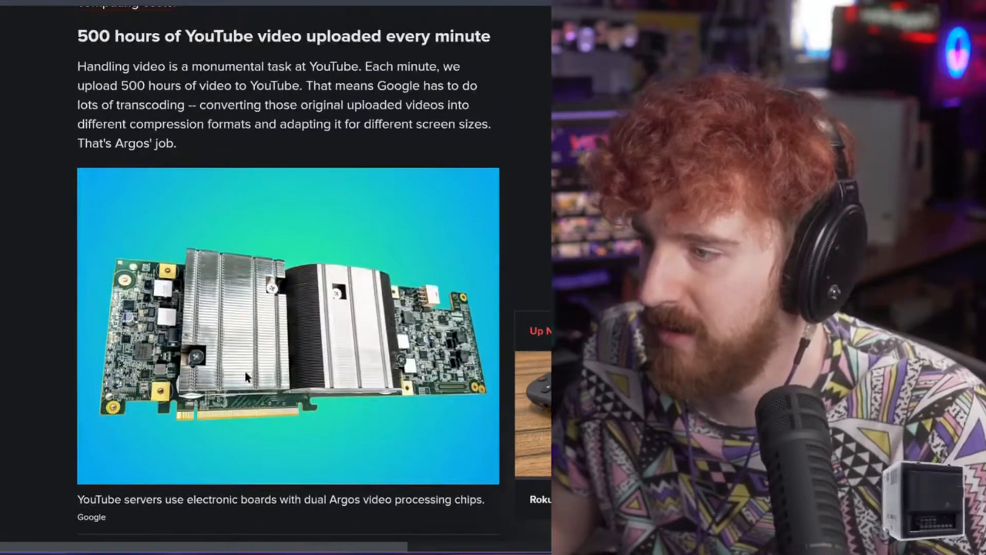
{"action": "scroll", "scroll_direction": "down", "scroll_amount": 3}
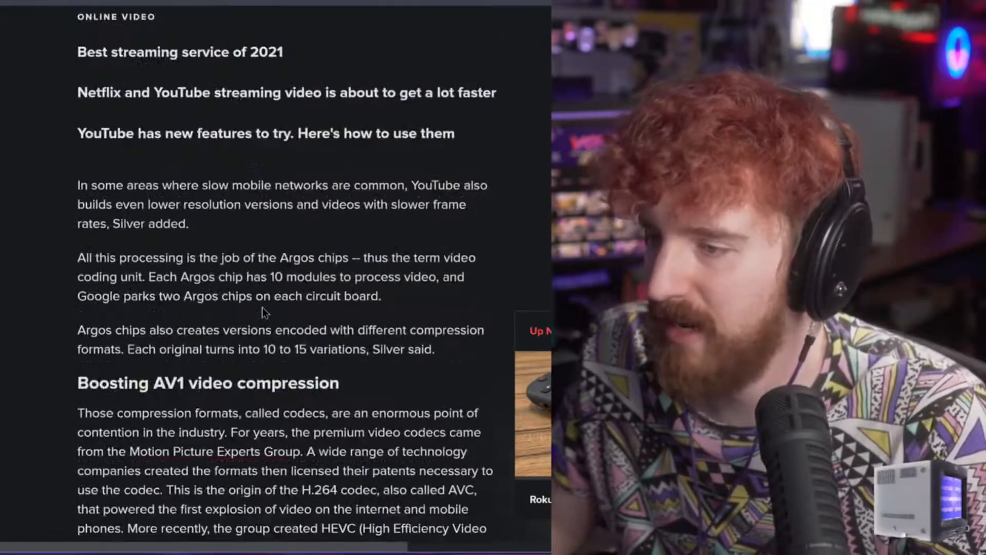
{"action": "scroll", "scroll_direction": "down", "scroll_amount": 3}
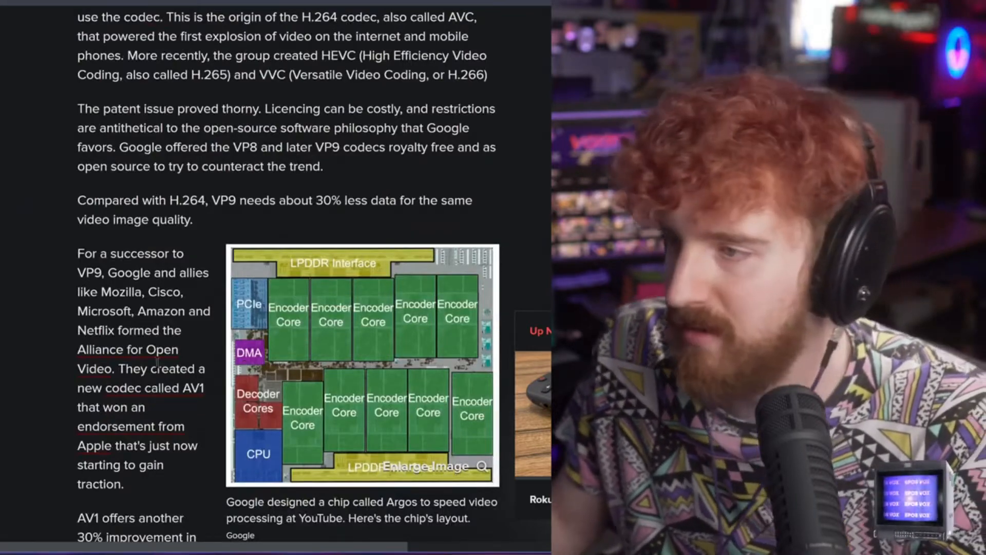
{"action": "scroll", "scroll_direction": "up", "scroll_amount": 3}
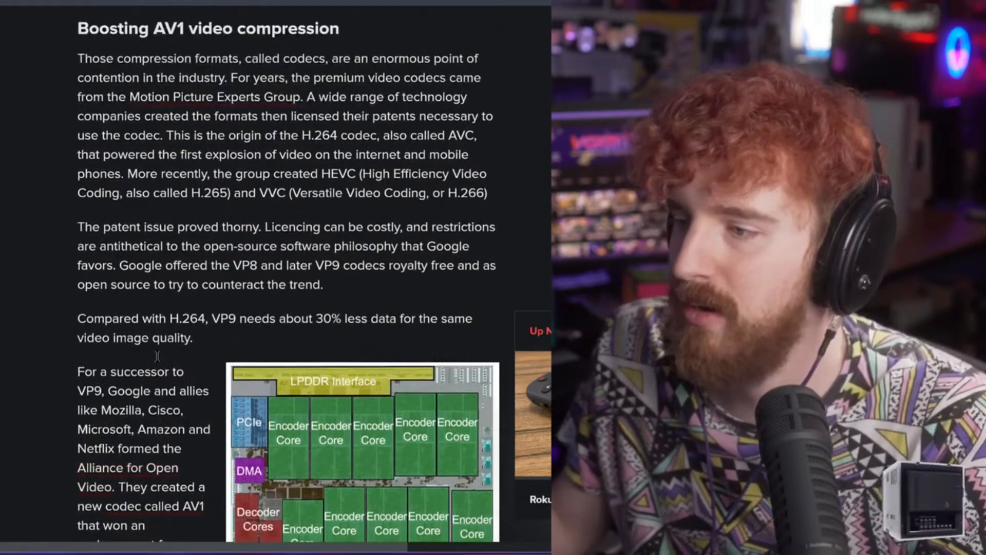
{"action": "scroll", "scroll_direction": "down", "scroll_amount": 3}
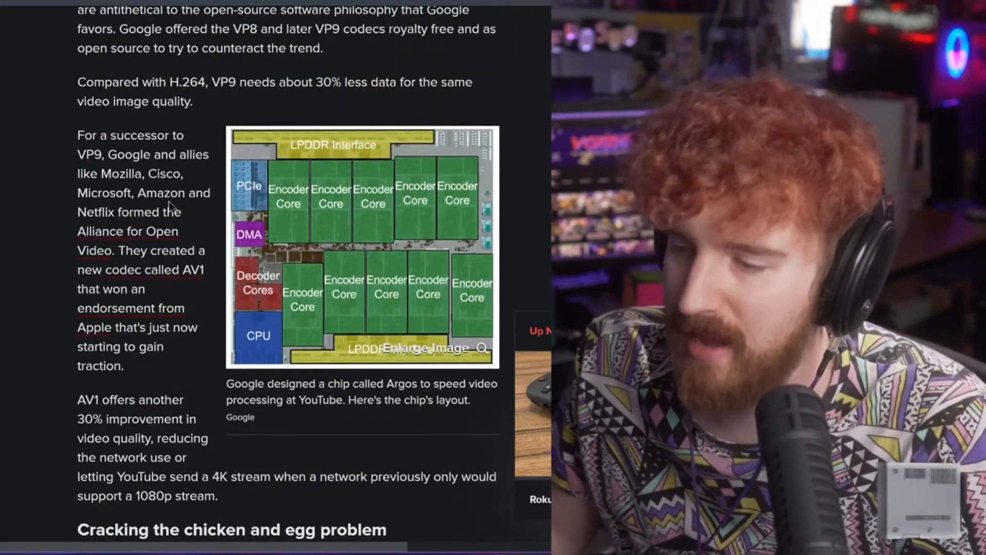
{"action": "scroll", "scroll_direction": "down", "scroll_amount": 3}
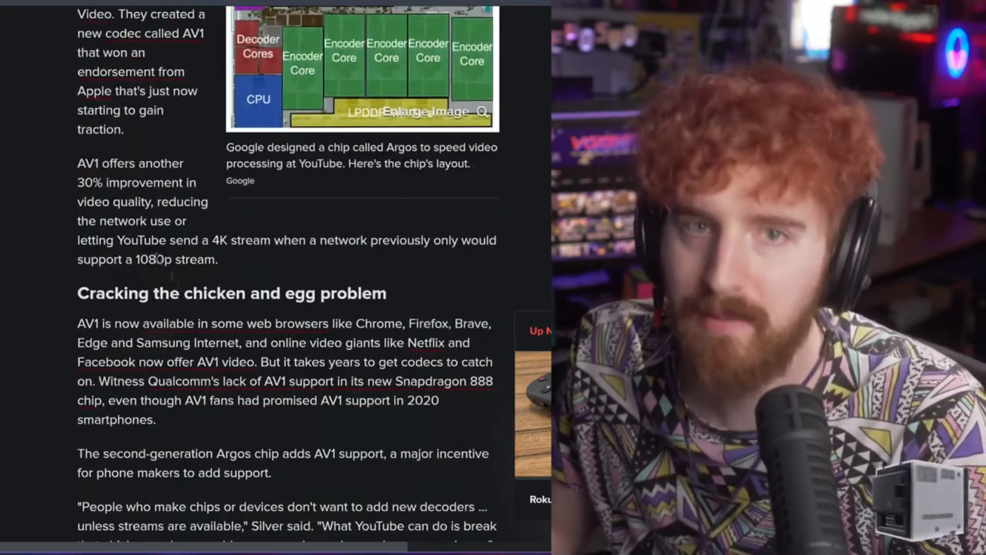